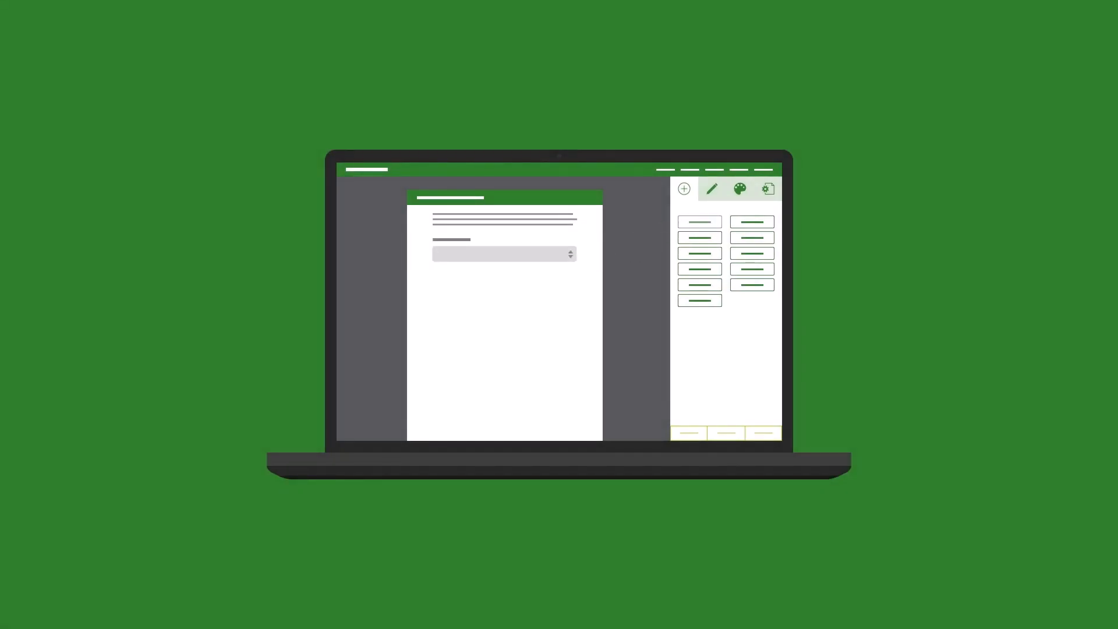
- Sign in to ArcGIS Survey123 and filter My Surveys for 'Car Parking'
click(738, 285)
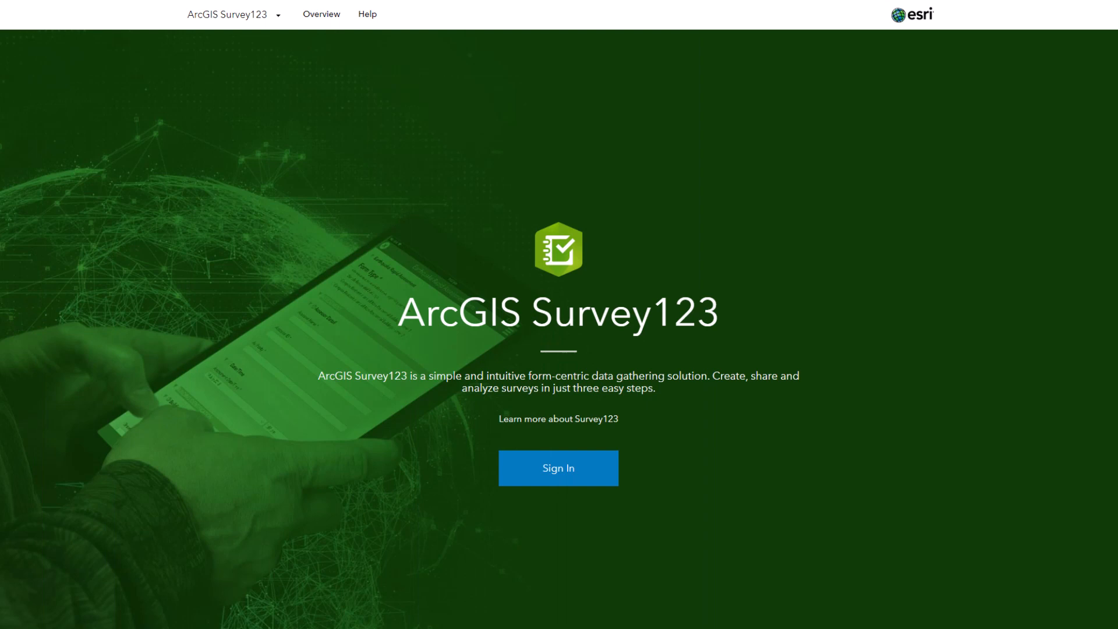
click(558, 468)
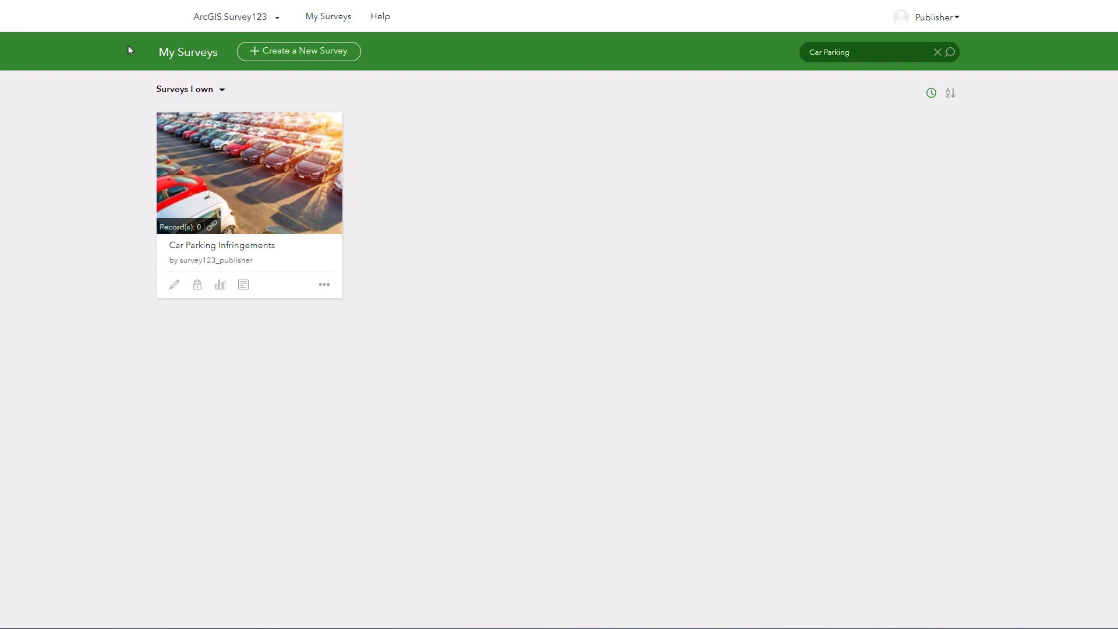
mouse_move(135, 138)
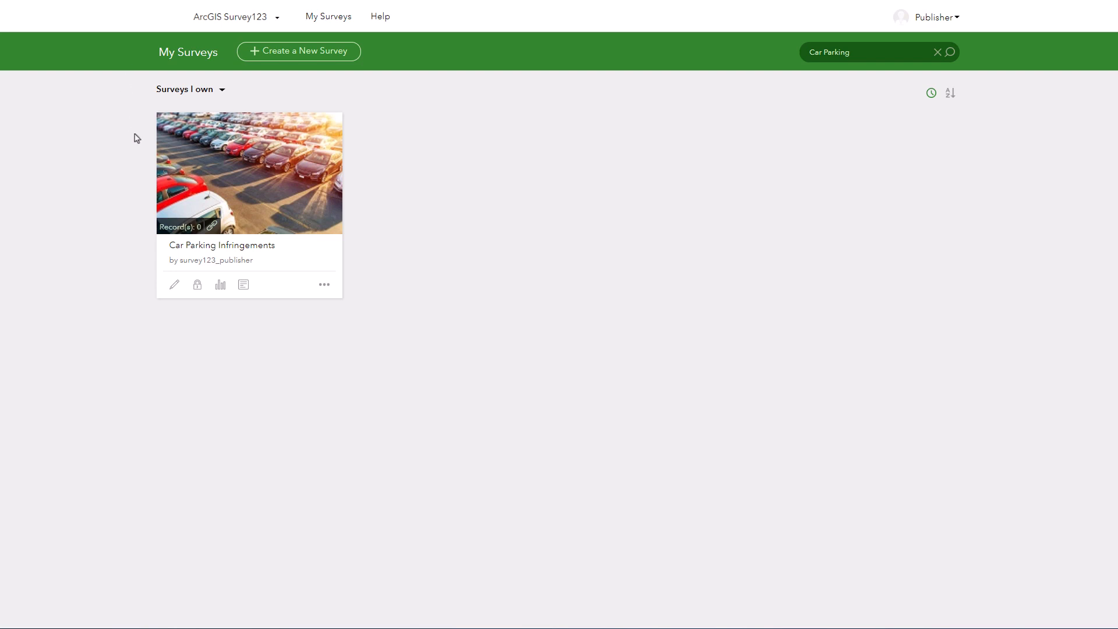
mouse_move(243, 171)
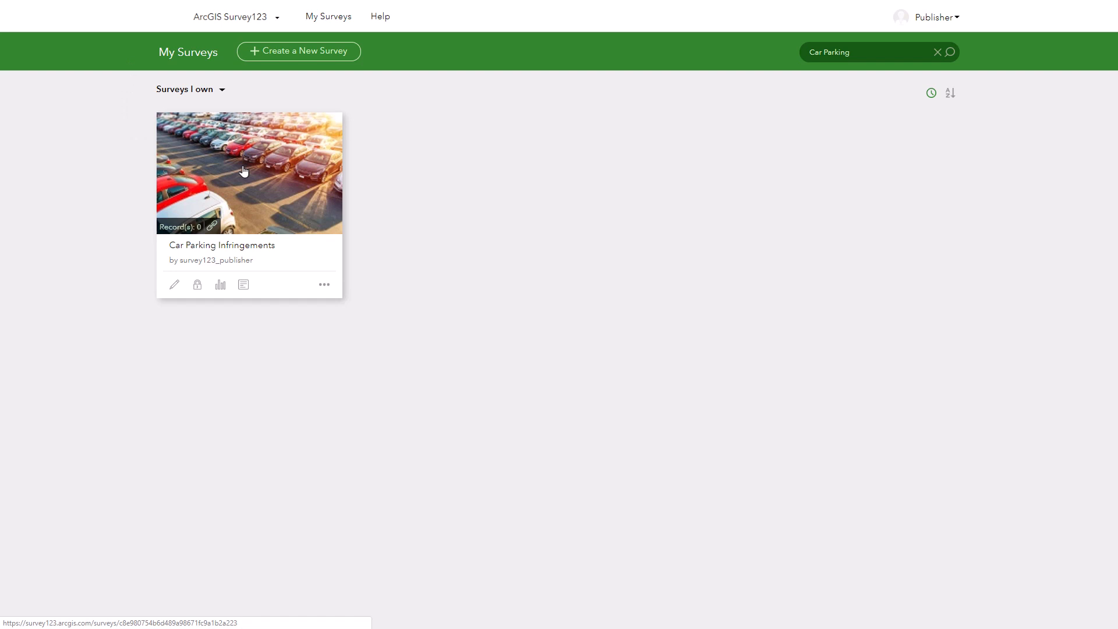
- Open the Car Parking Infringements survey at its Collaborate submitter settings
click(249, 172)
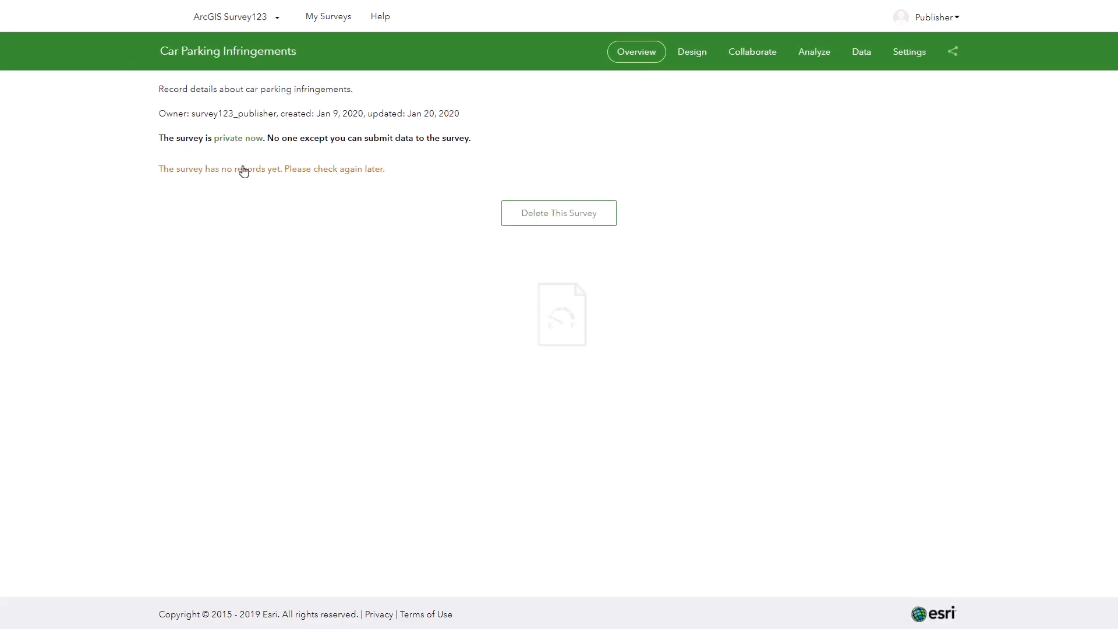
mouse_move(720, 84)
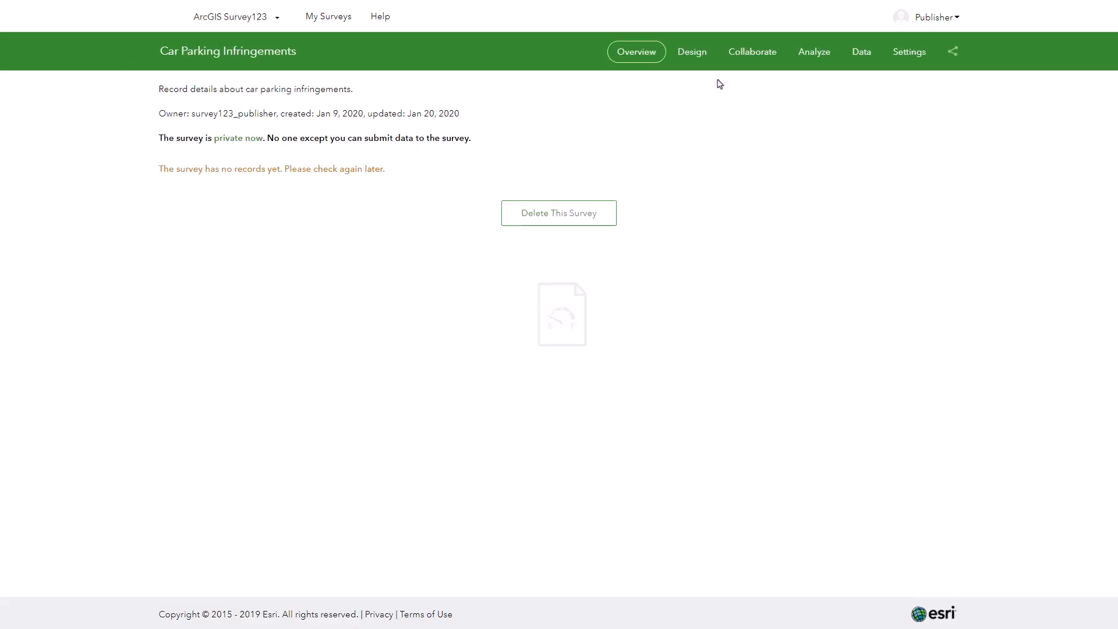
click(751, 51)
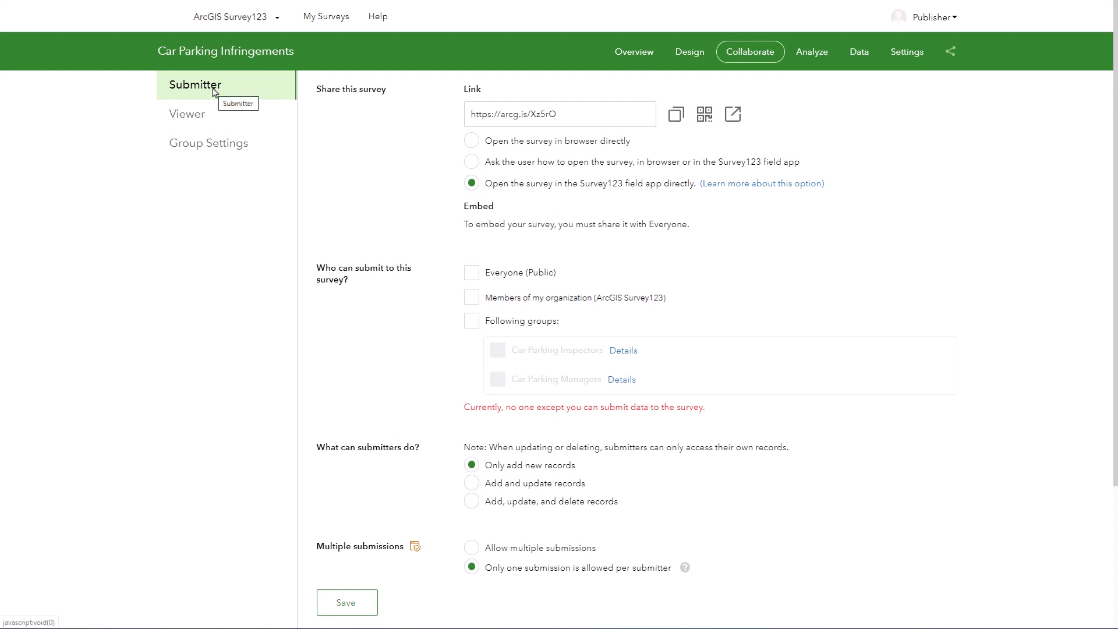
mouse_move(382, 135)
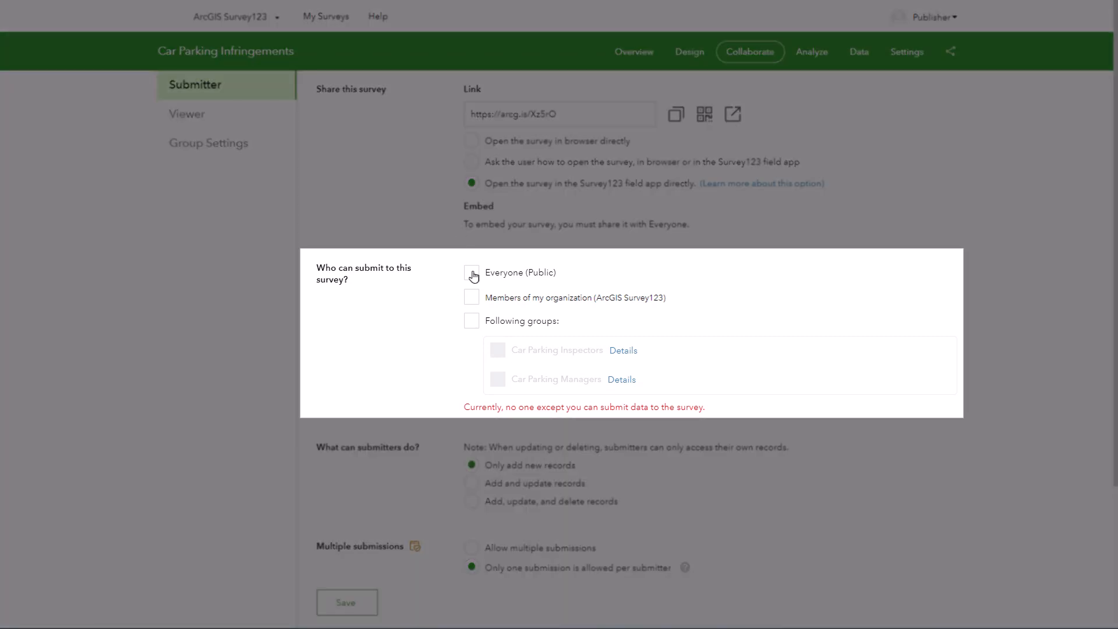
- Restrict submitters to Following groups, leaving Everyone and organisation members unchecked
click(472, 274)
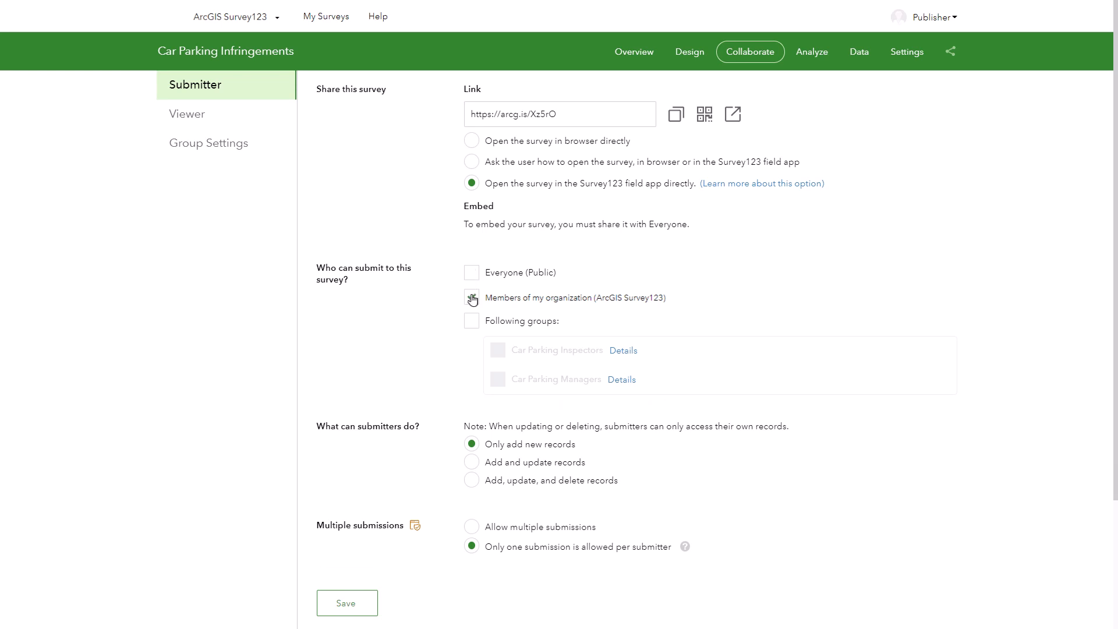
click(472, 297)
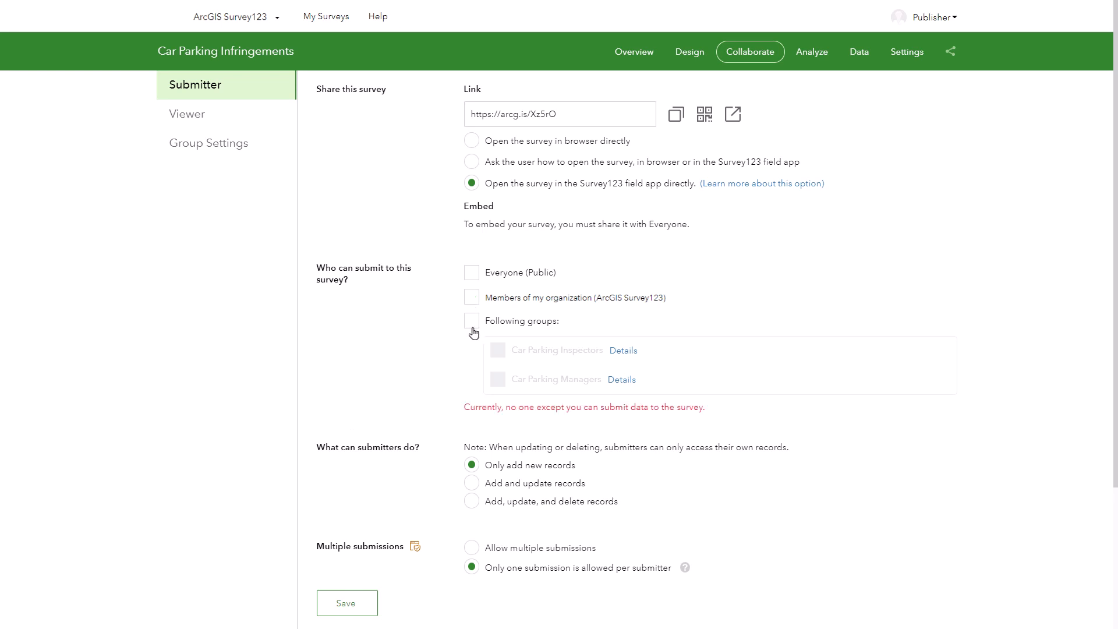
click(472, 321)
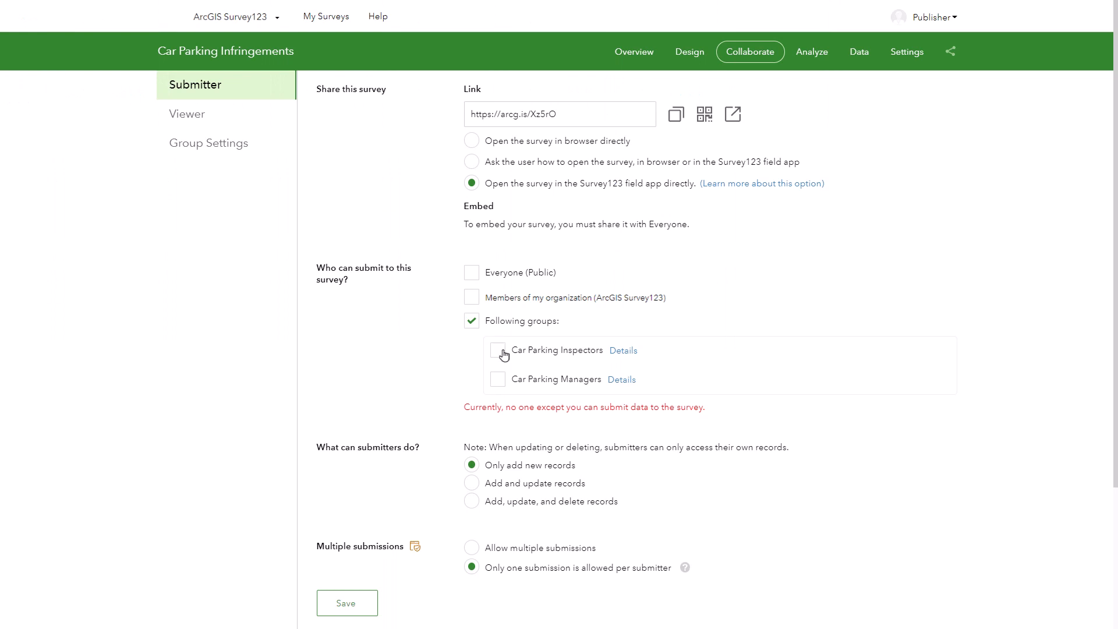
- Allow the Car Parking Inspectors group to submit records
click(497, 351)
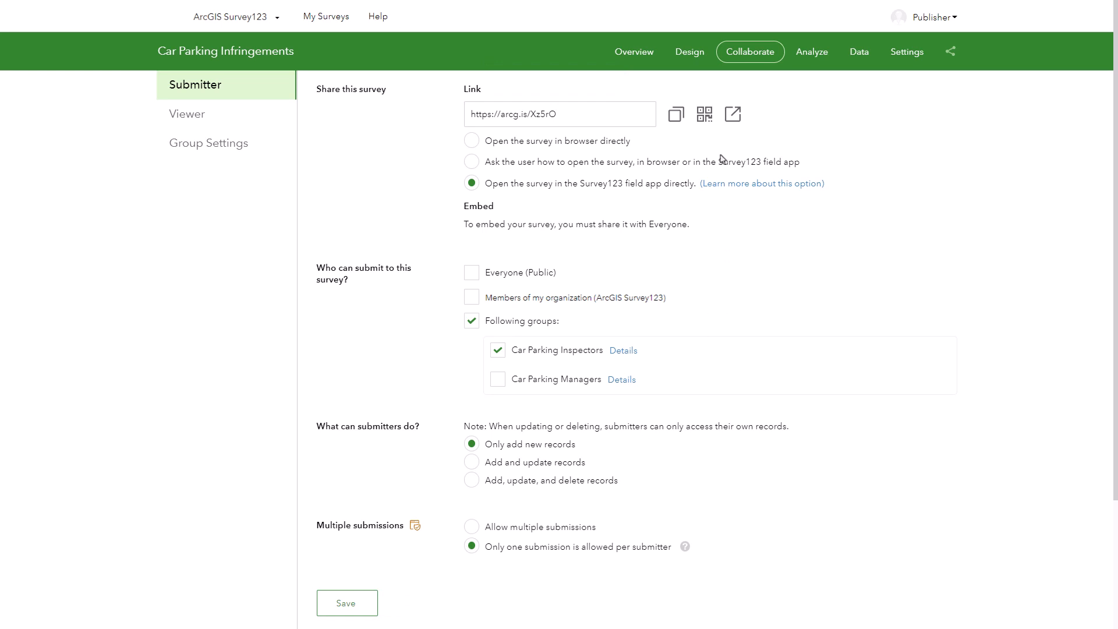
- Copy the survey share link set to open directly in the field app
click(675, 114)
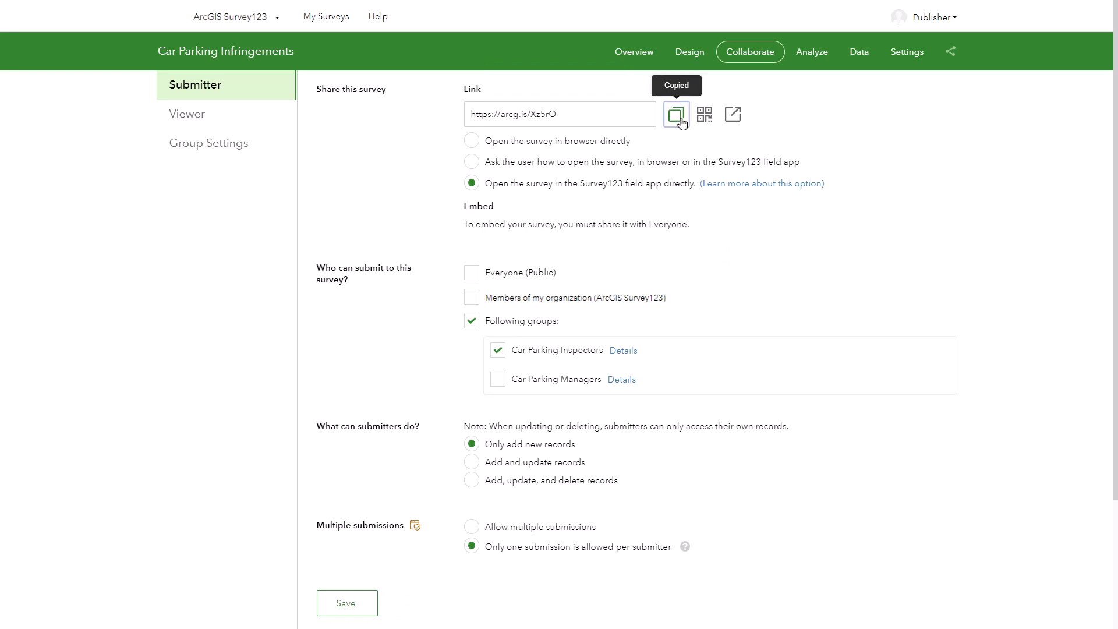
click(703, 114)
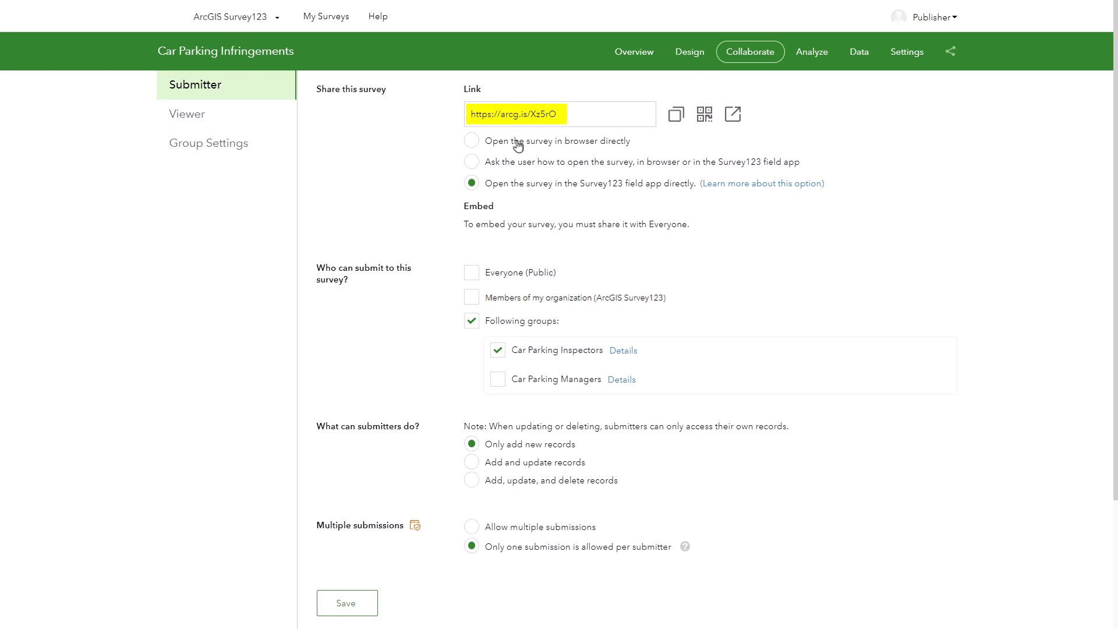
click(471, 162)
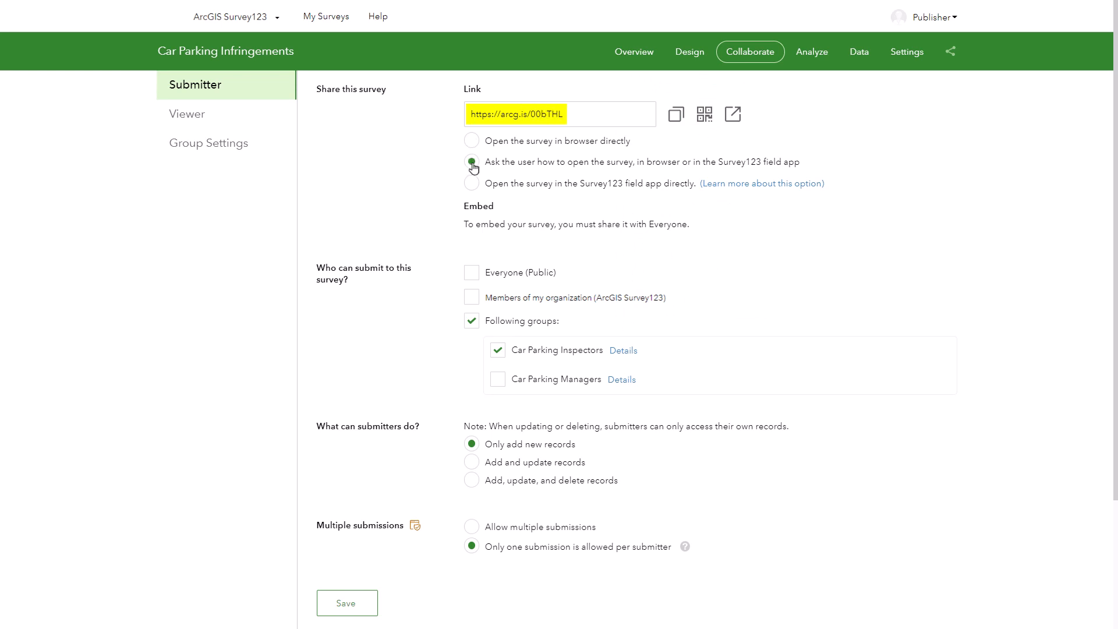
click(472, 183)
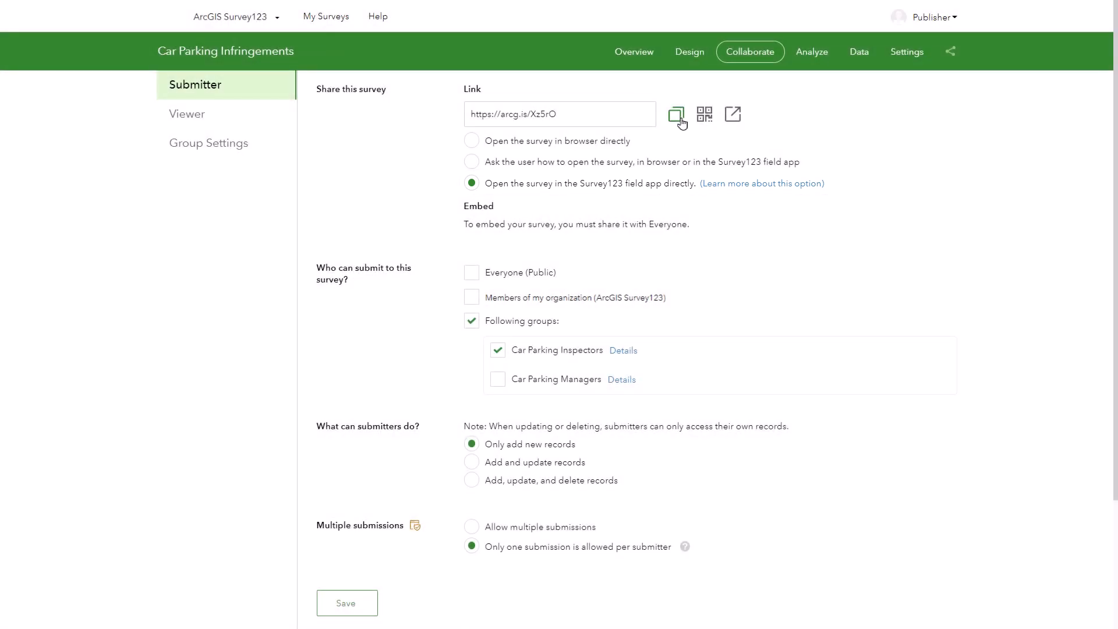
click(676, 114)
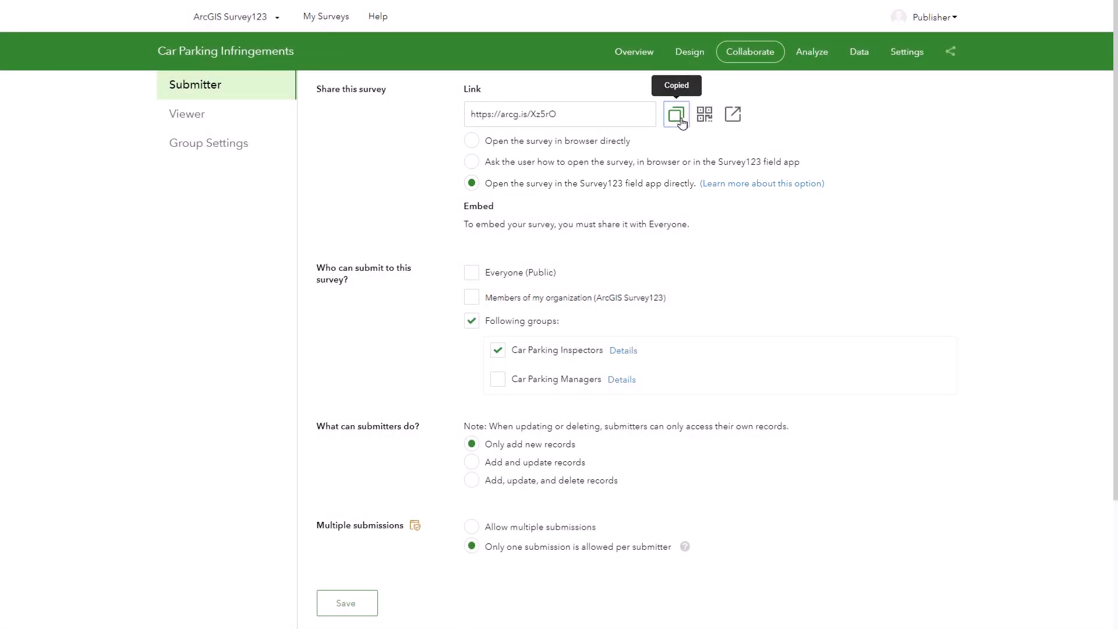
click(186, 113)
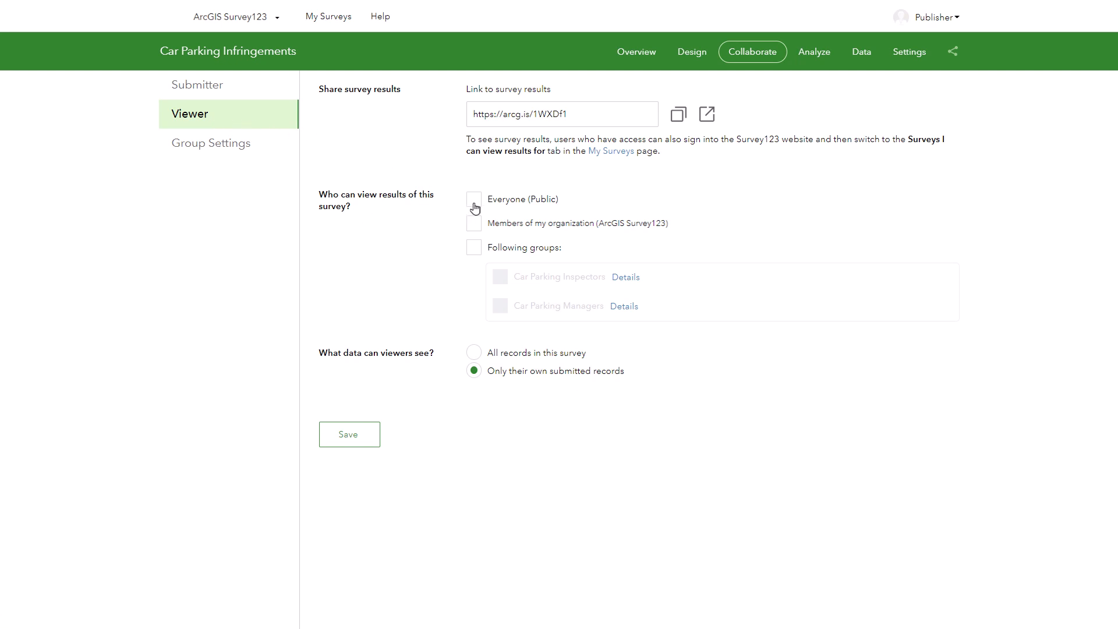
mouse_move(479, 234)
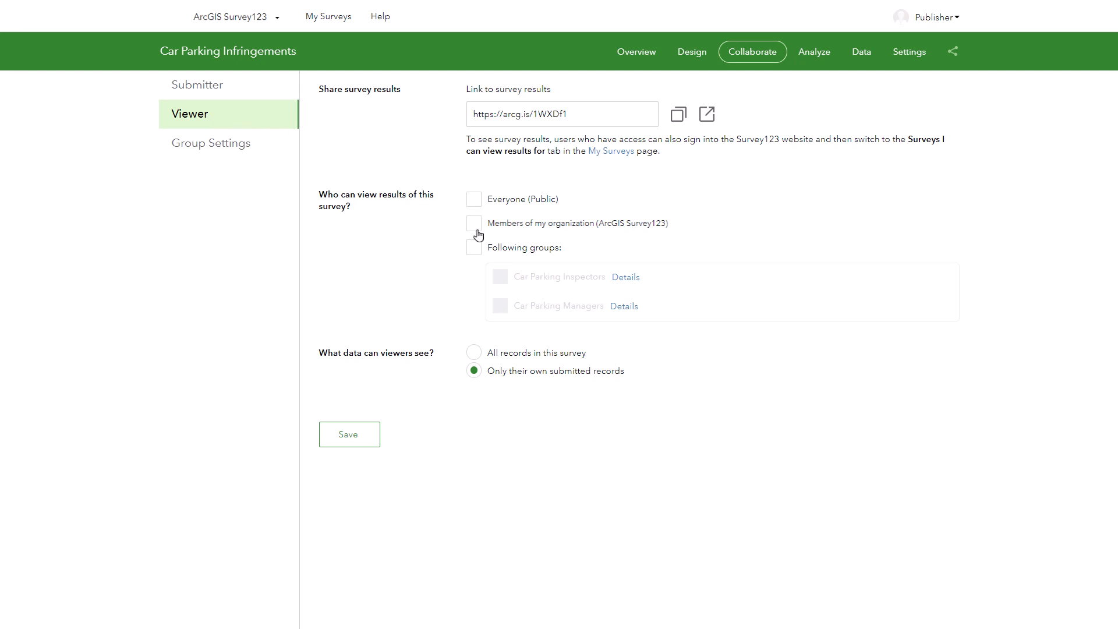
- Let only the Car Parking Managers group view results, showing all records in the survey
click(474, 246)
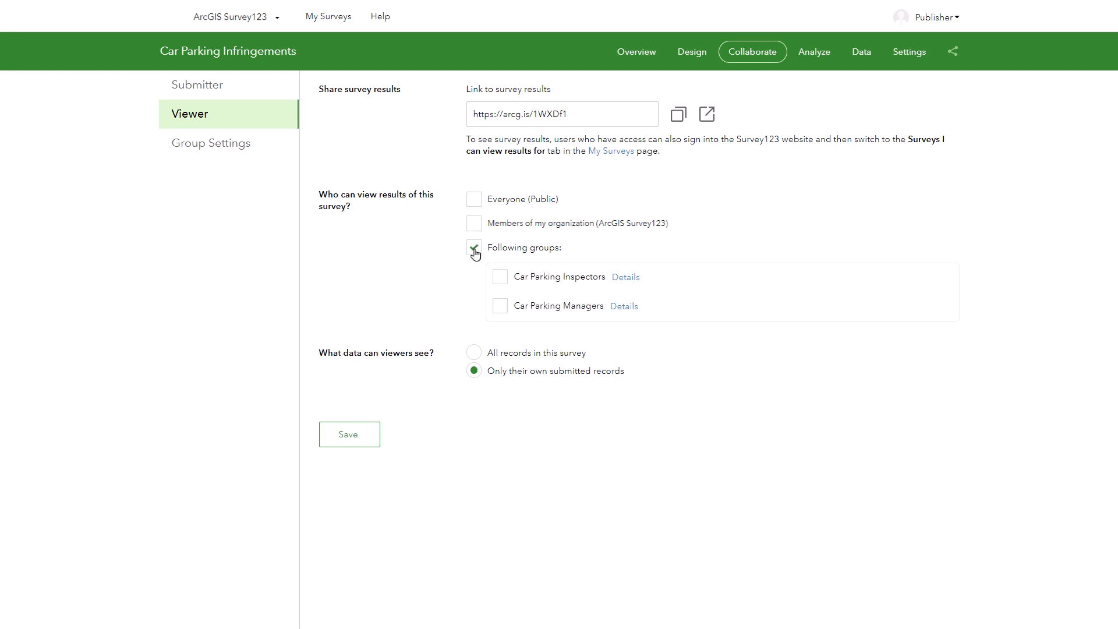
click(473, 247)
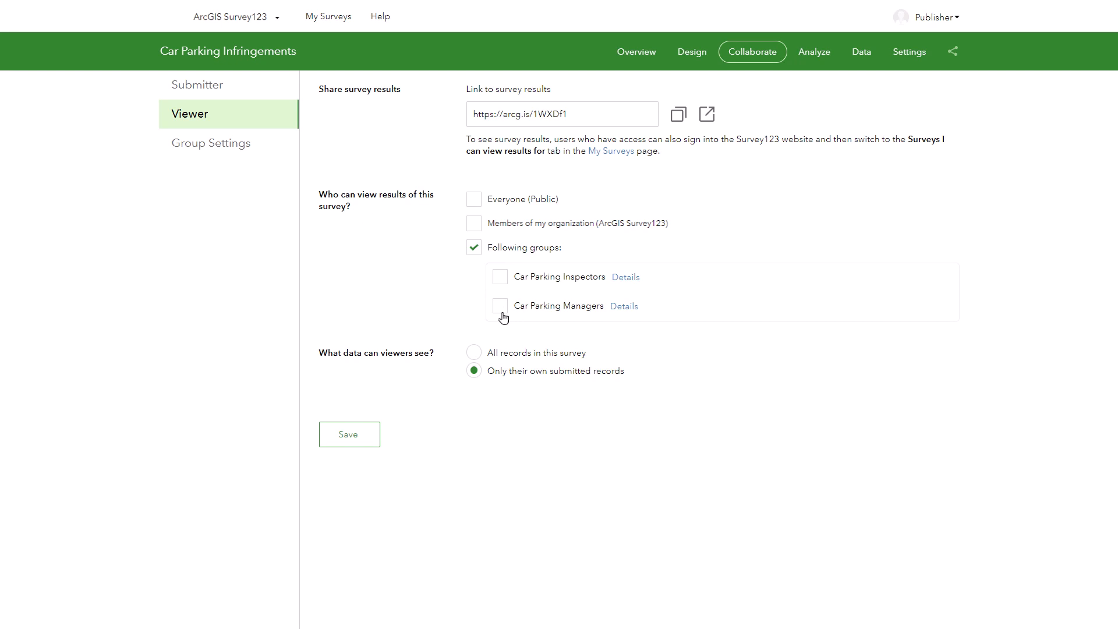
click(500, 306)
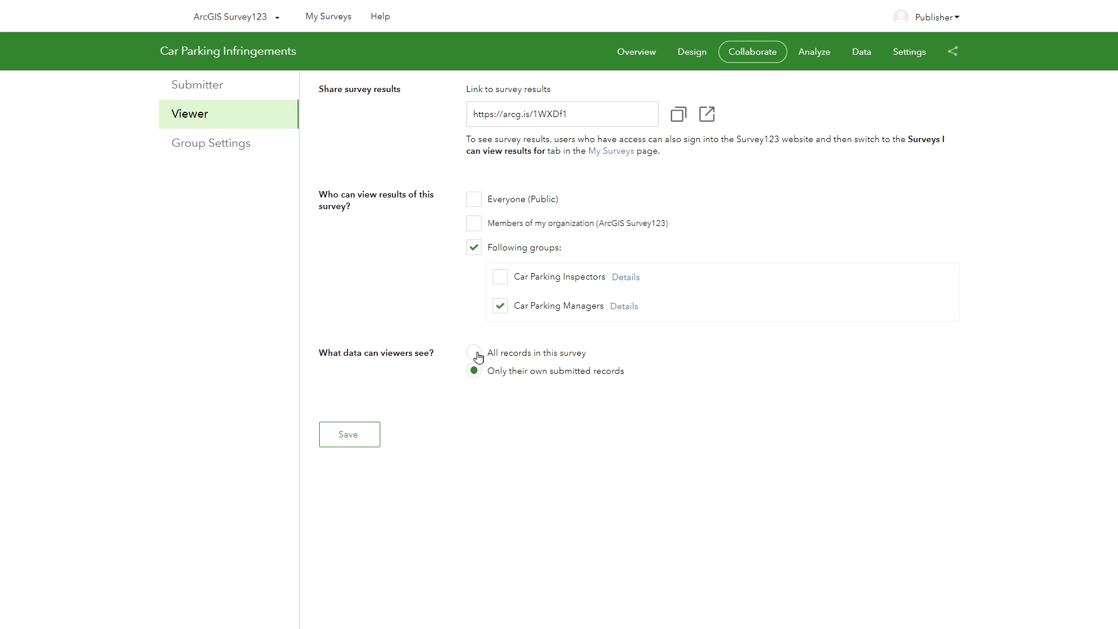
click(474, 352)
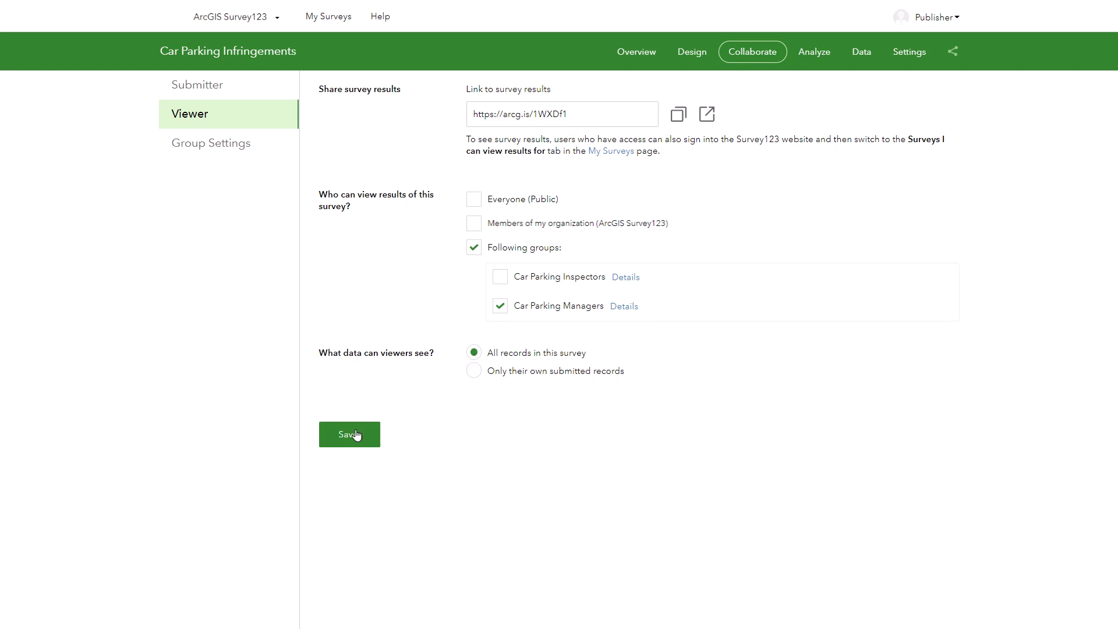
- Save the viewer settings and copy the survey results link
click(348, 434)
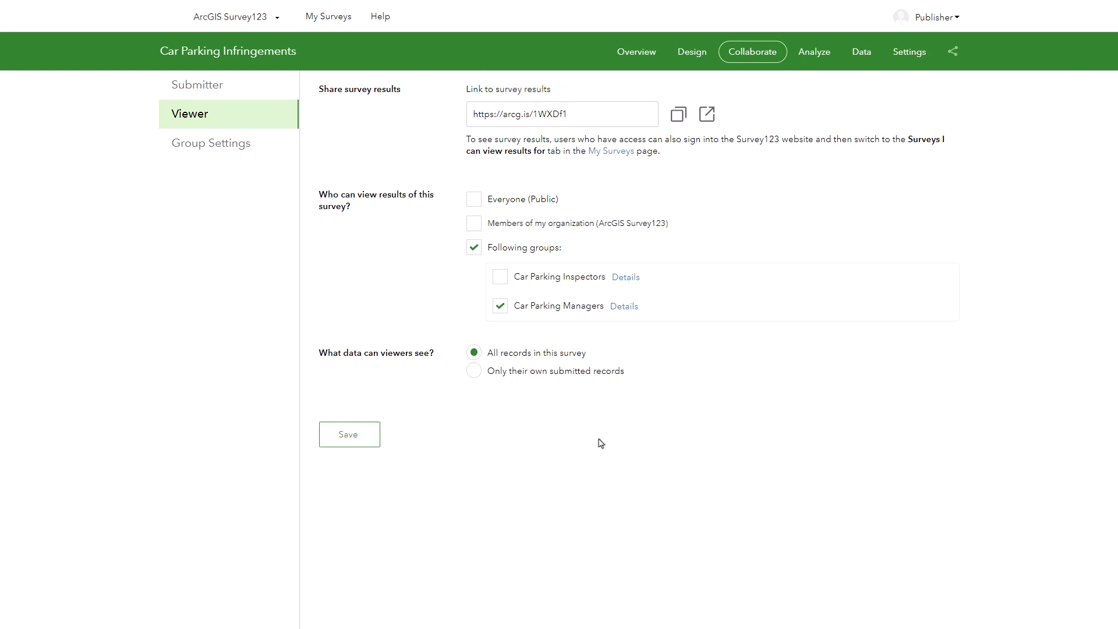
click(678, 114)
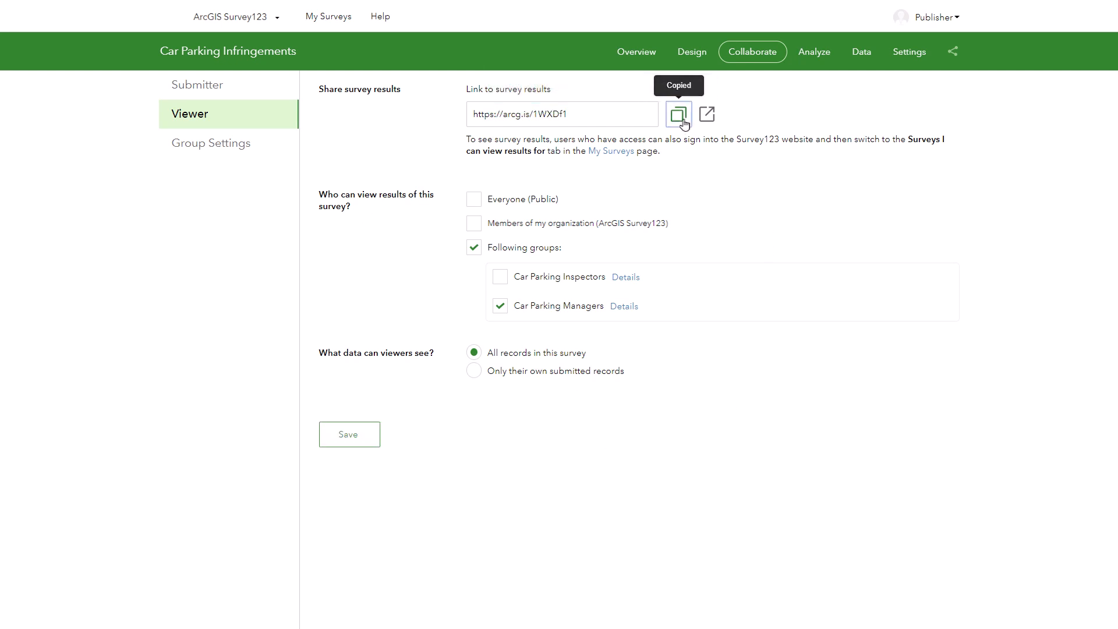
click(197, 83)
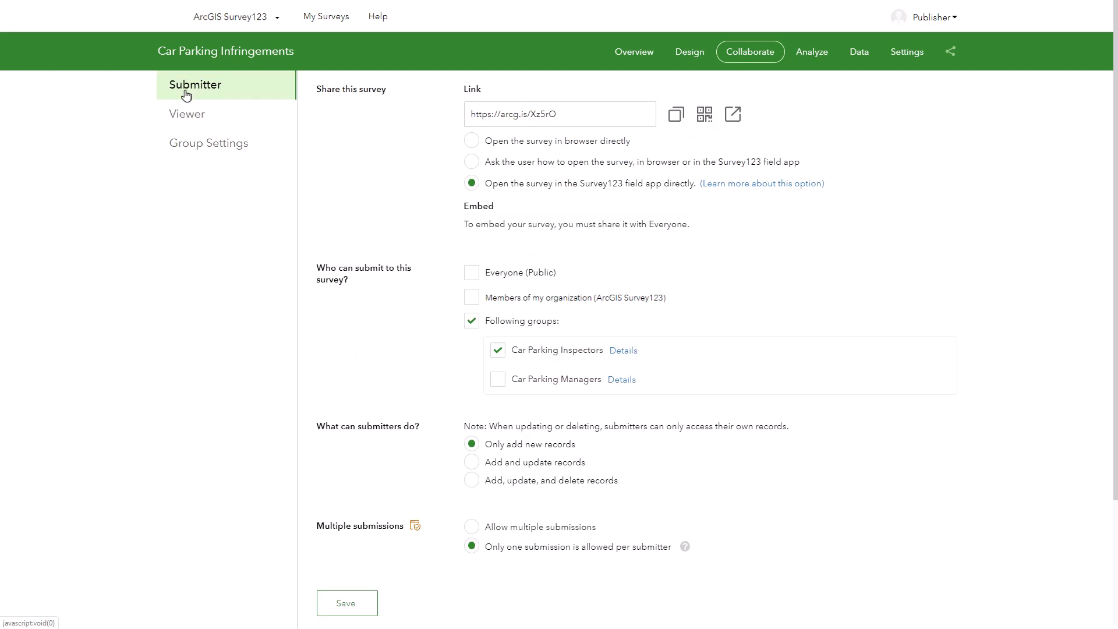
mouse_move(287, 156)
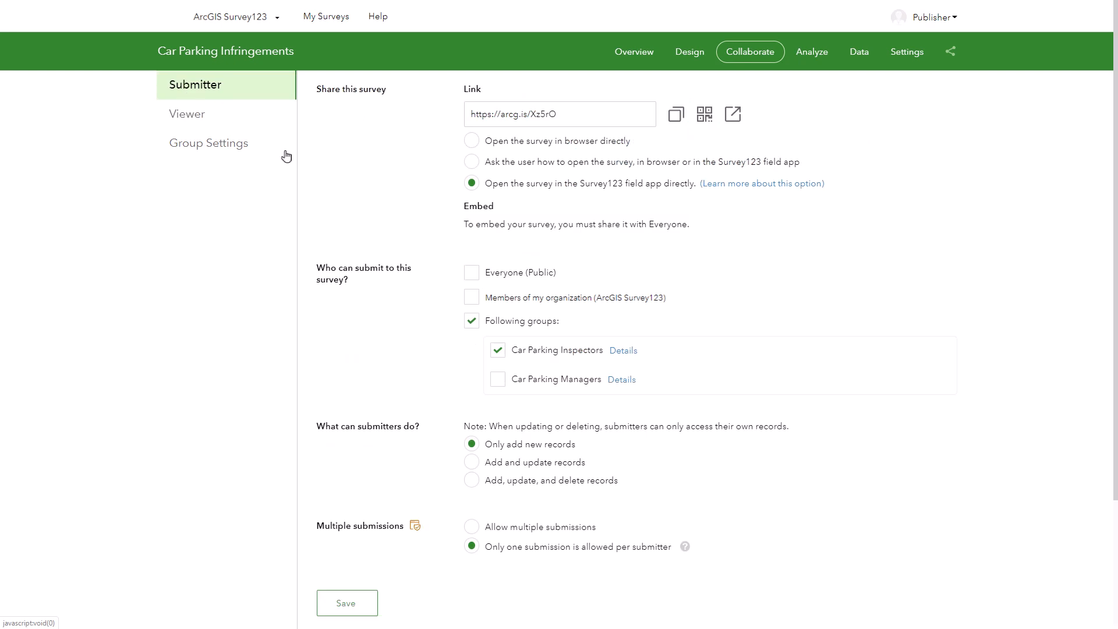
- Add Car Parking Managers as submitters with add-and-update record rights, and save
click(497, 379)
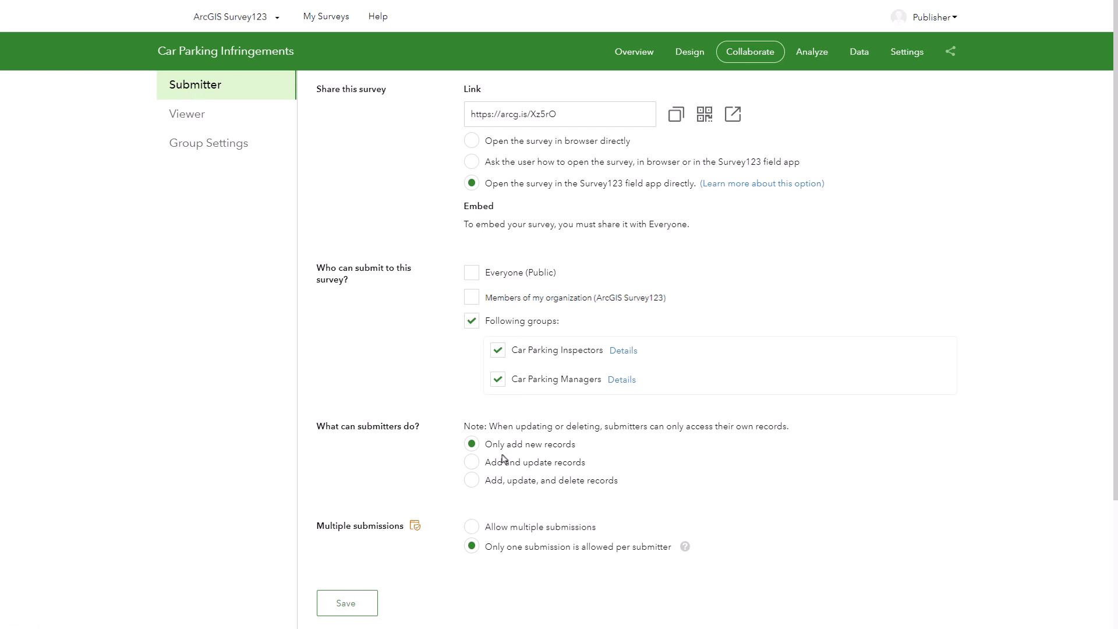
click(471, 462)
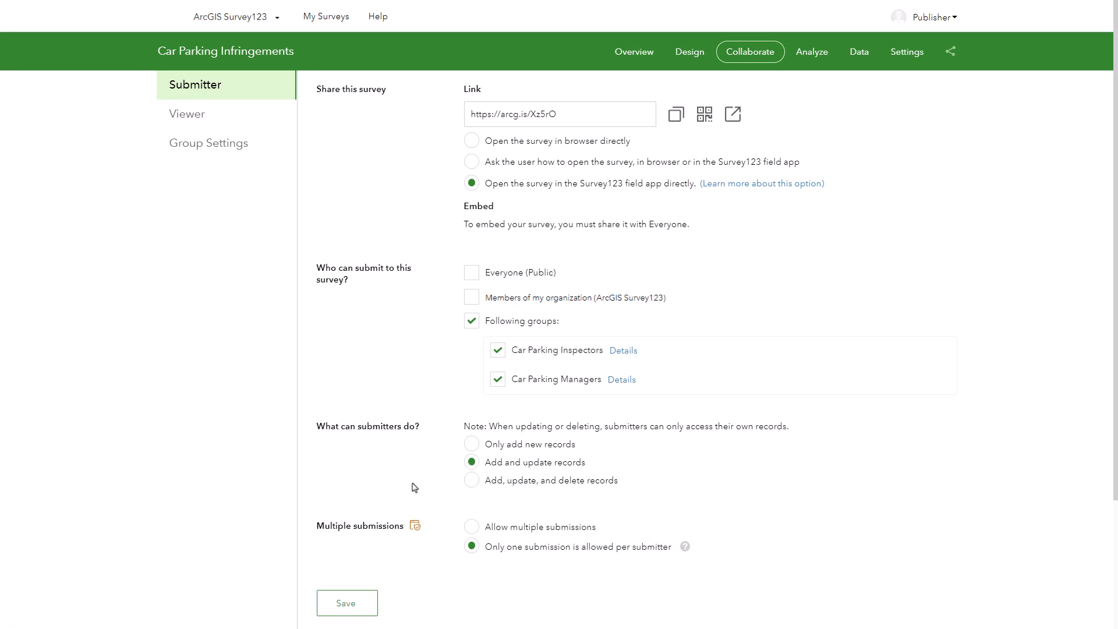
click(347, 602)
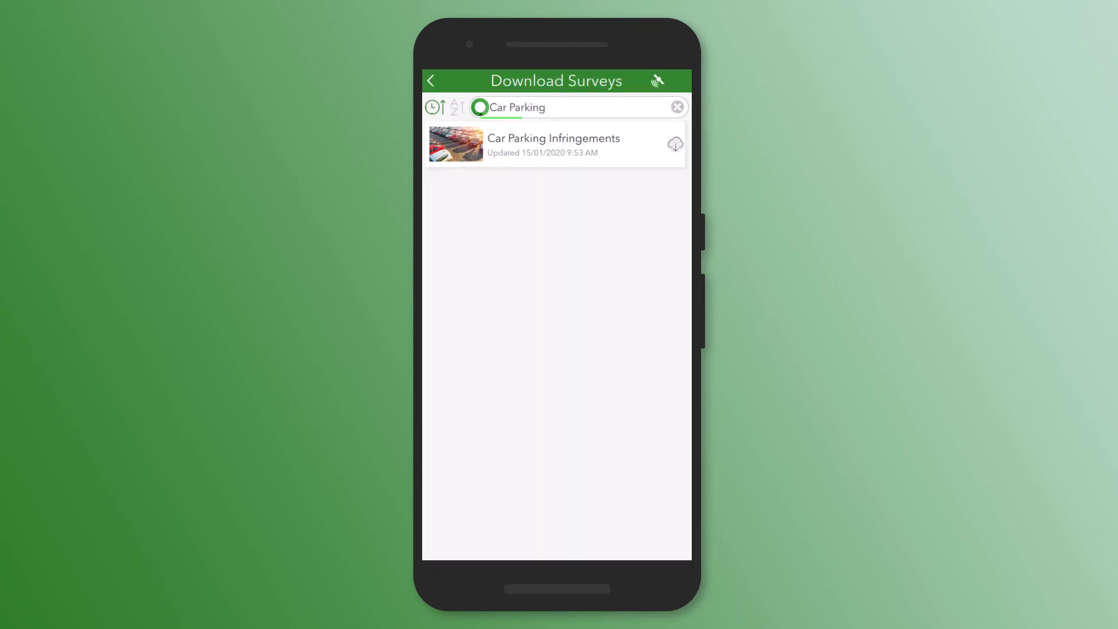
- Download the Car Parking Infringements survey in the field app and open its blank form
click(553, 144)
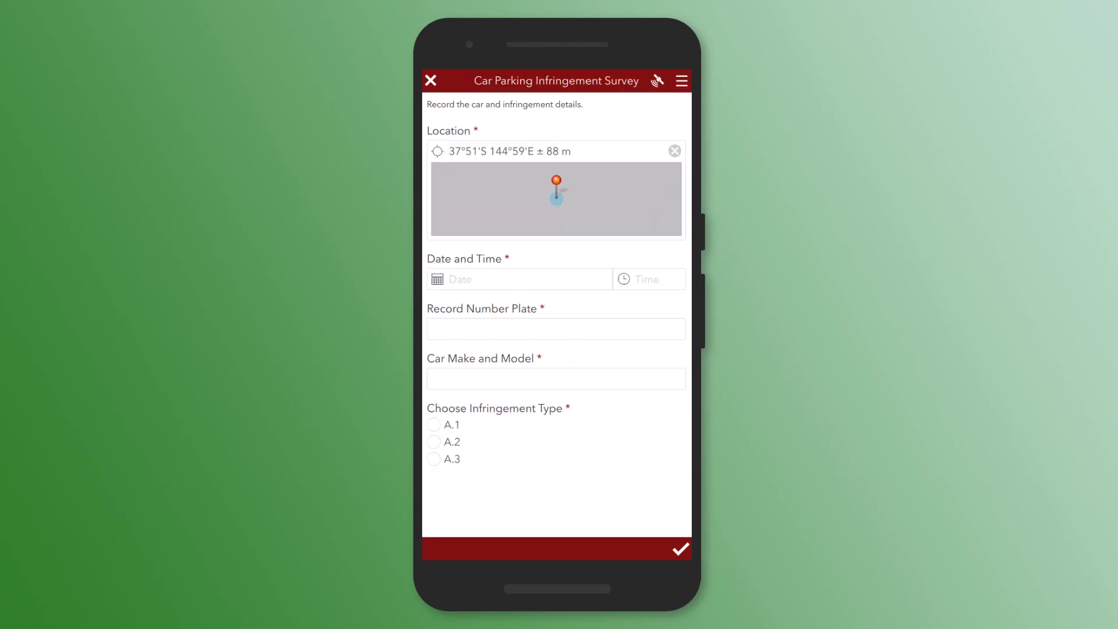
click(519, 279)
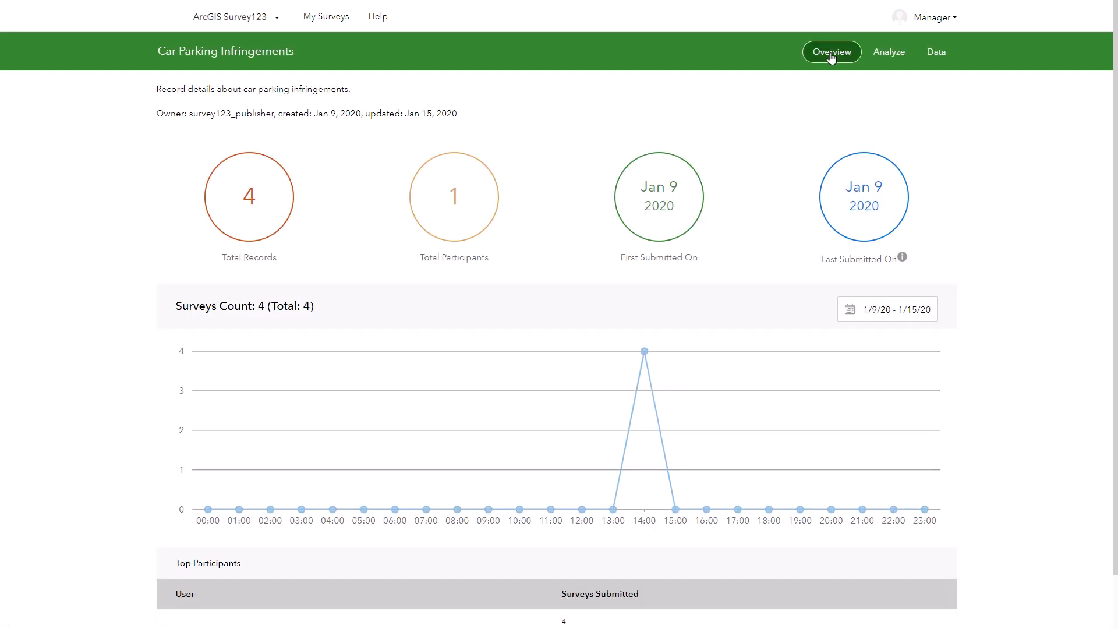
- Review the Analyze charts down to Choose Infringement Type, then view the Data records table
click(889, 51)
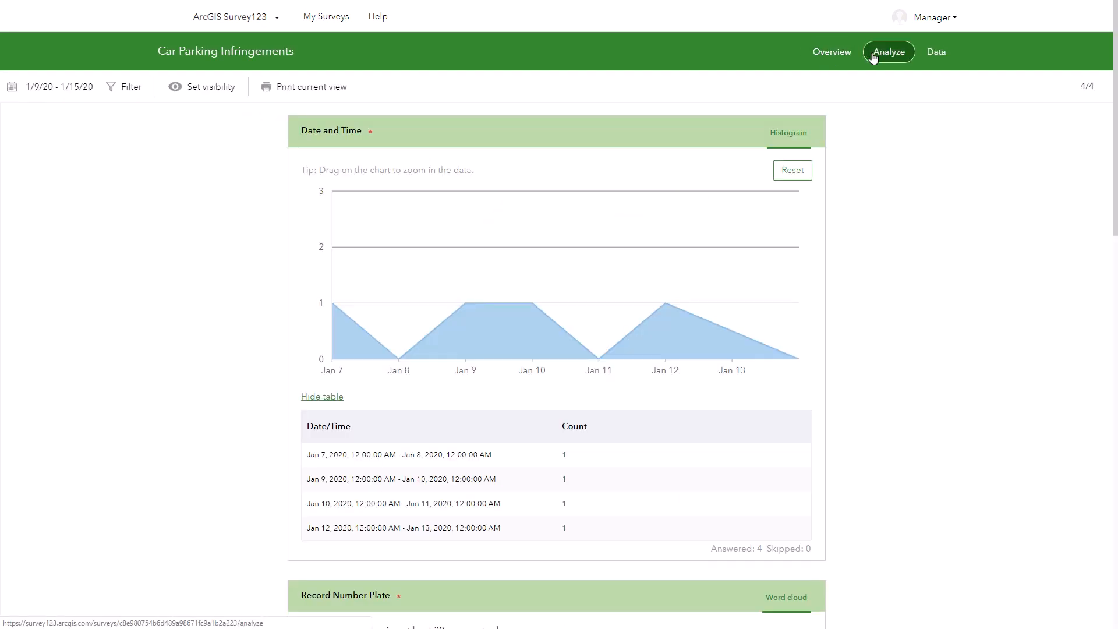
scroll(down, 3)
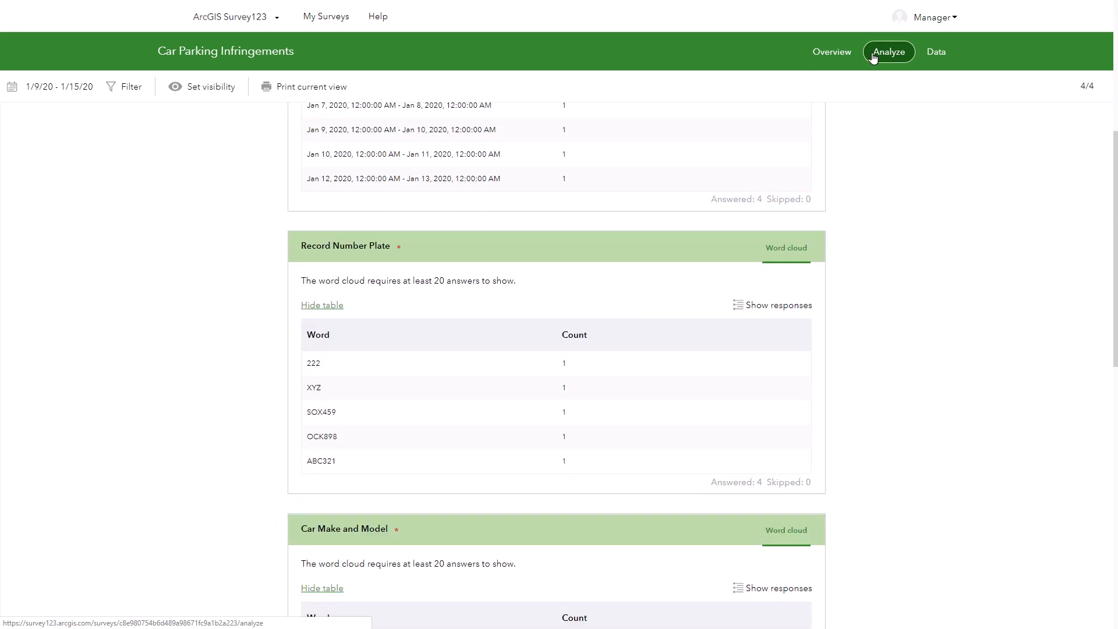
scroll(down, 3)
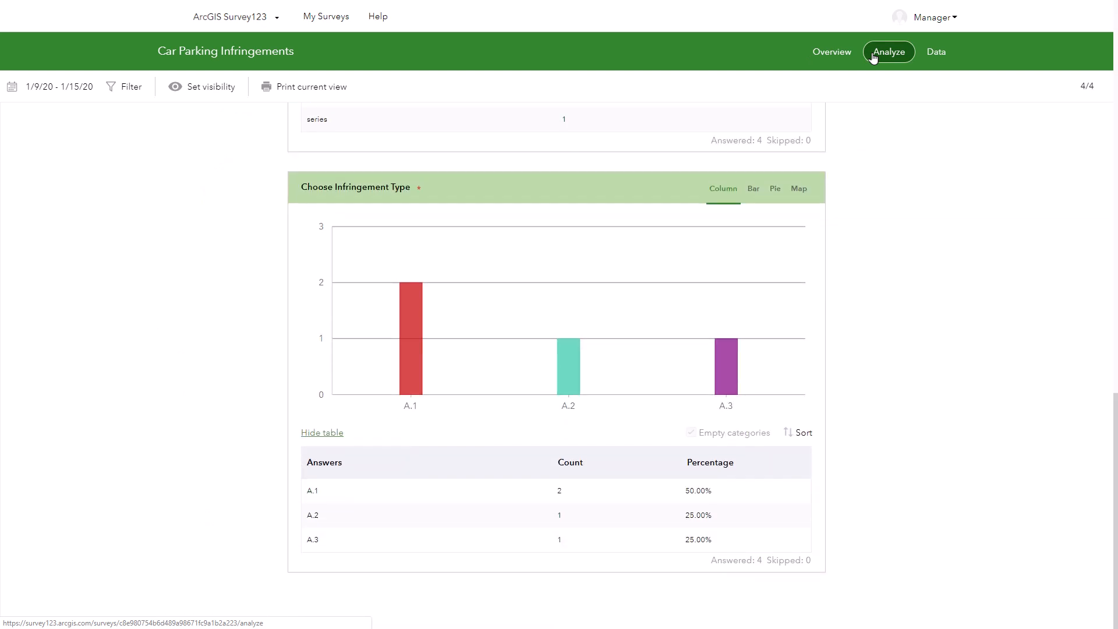
click(936, 51)
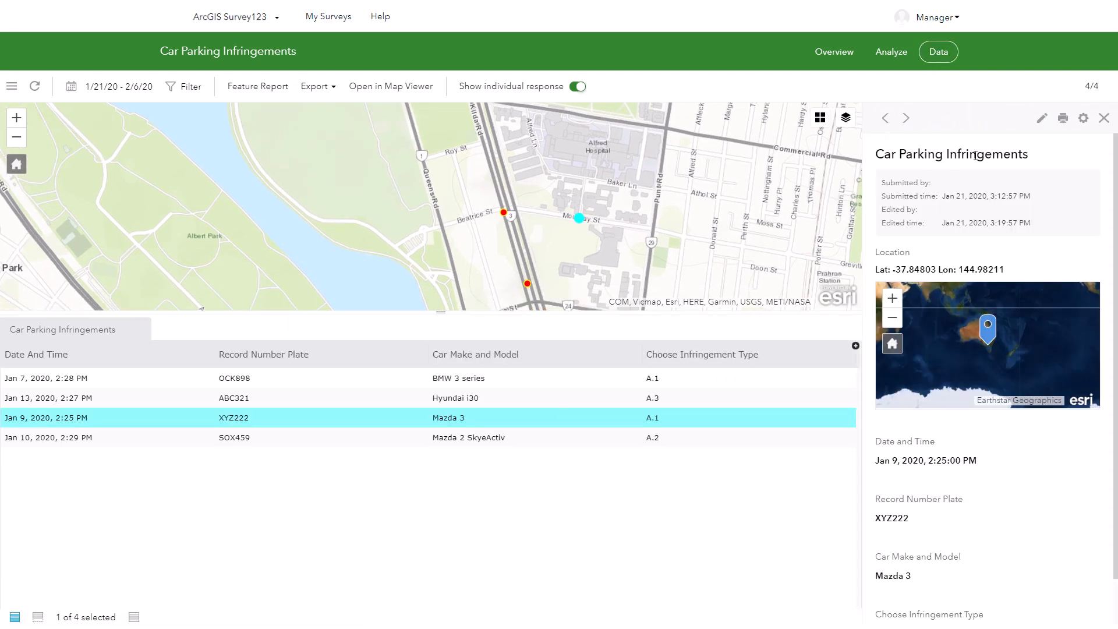
- Dismiss the record XYZ222 edit and Feature Report panels, leaving the full 4-record table under the map
click(1040, 119)
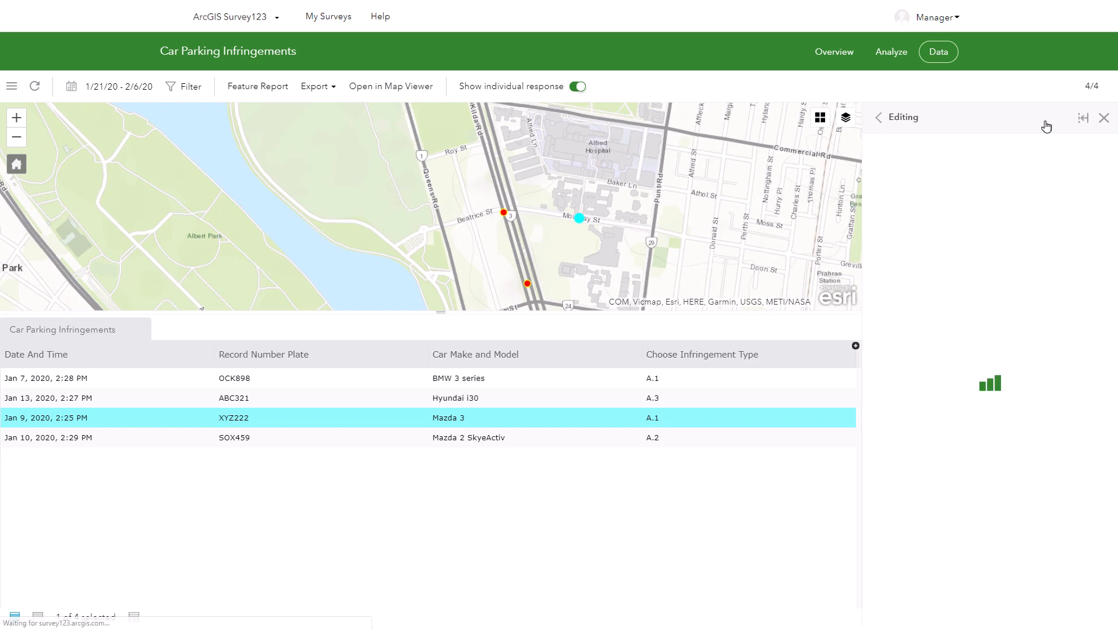
click(1104, 116)
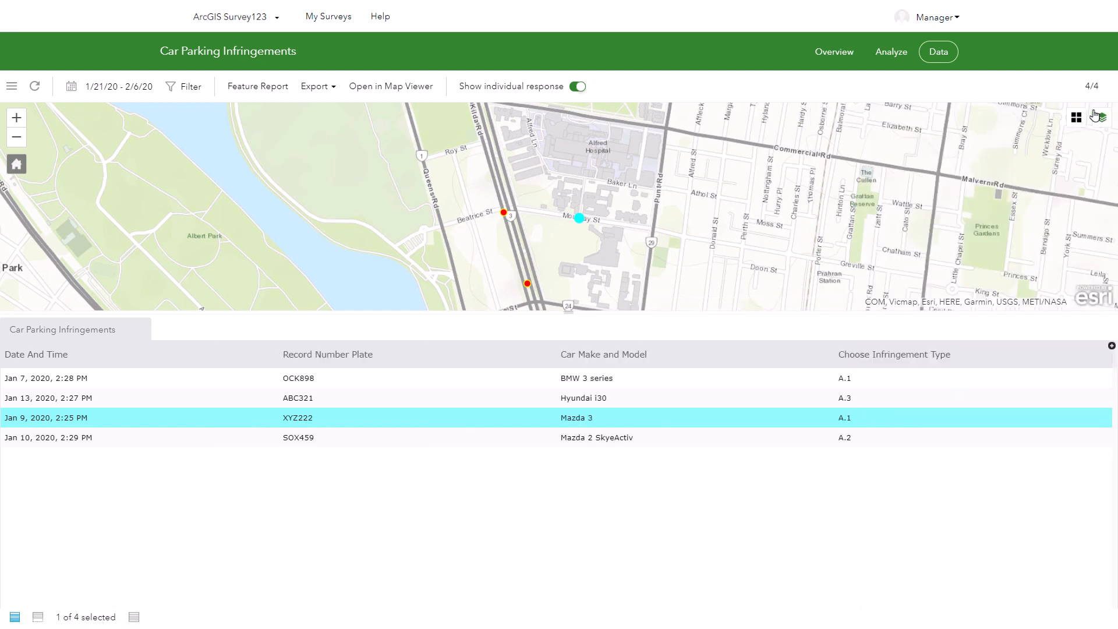
click(257, 86)
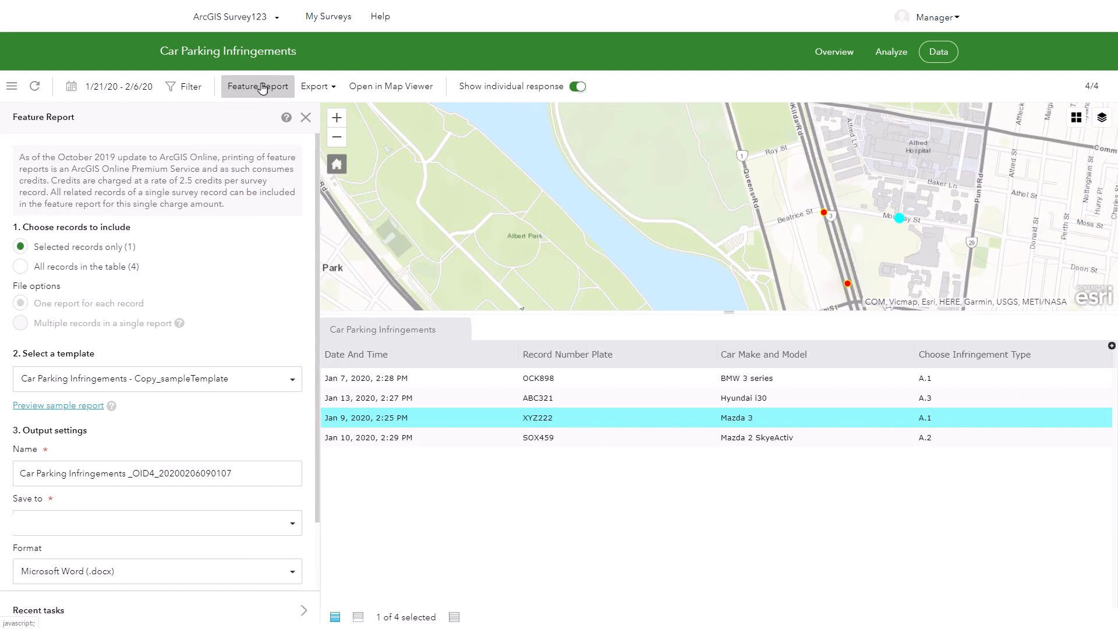
click(306, 117)
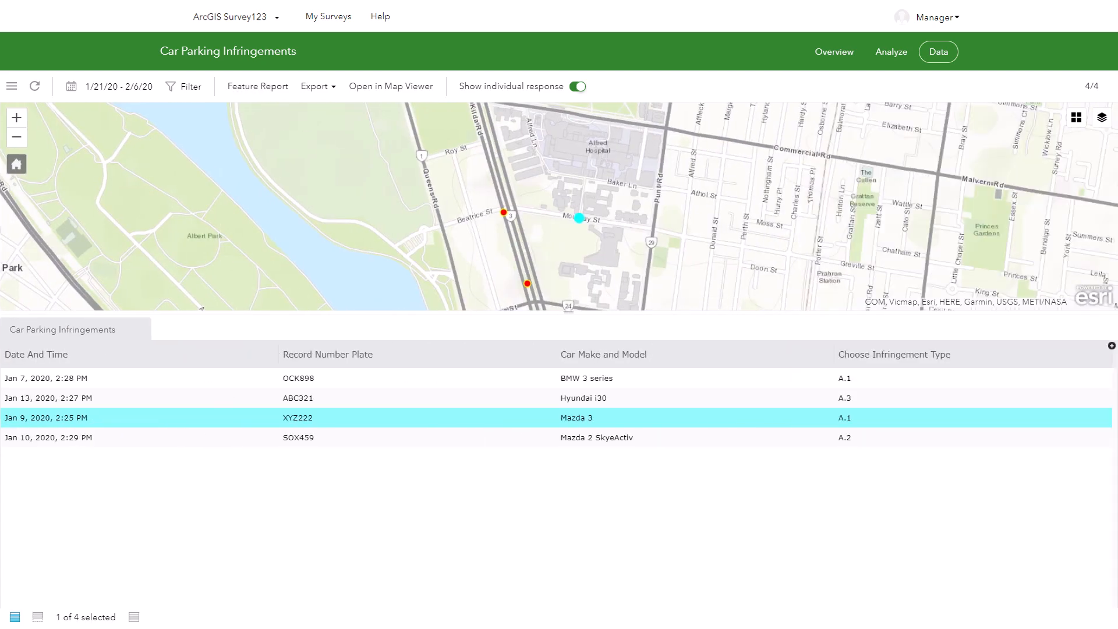